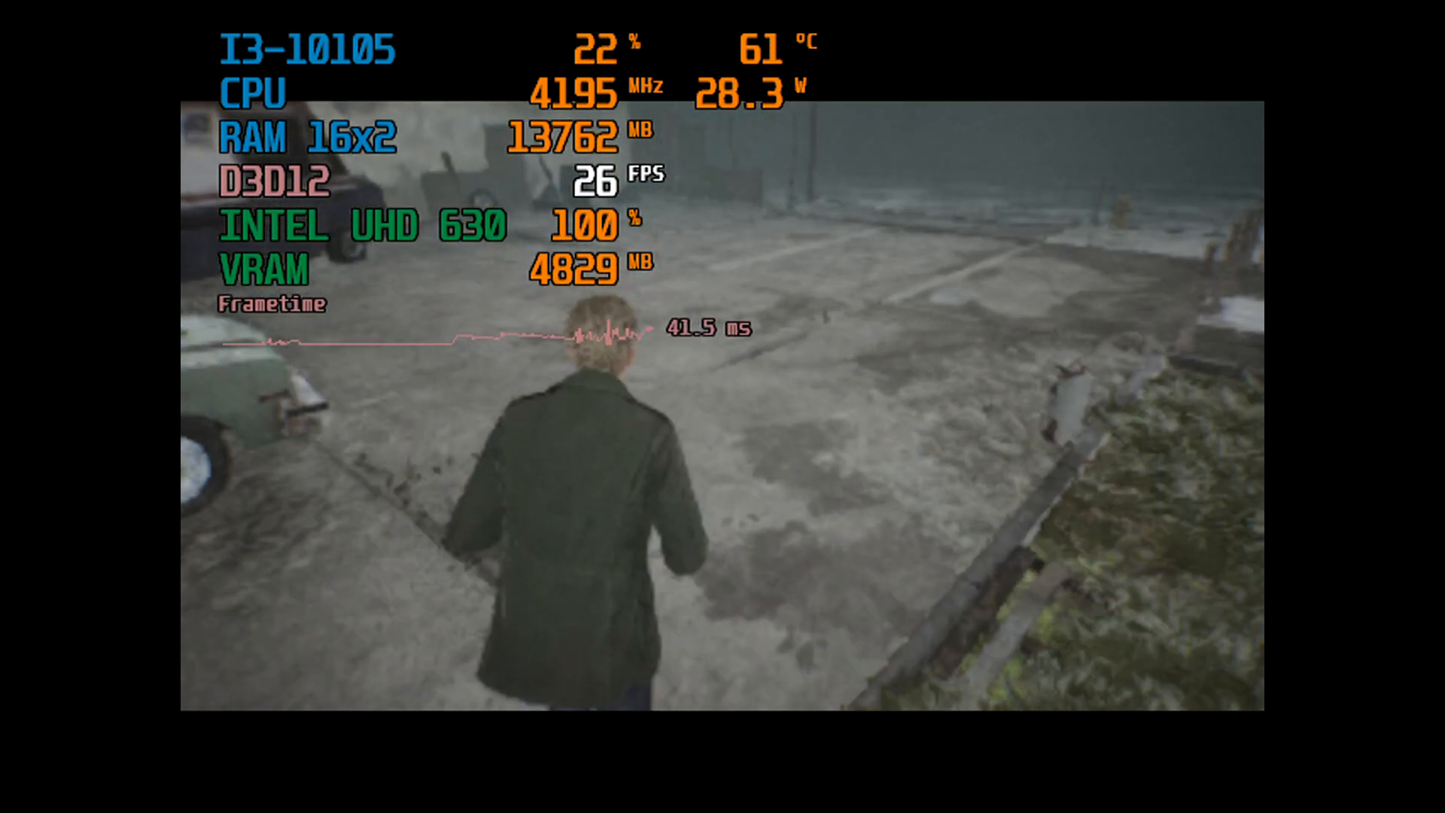
Step: Walk James forward out of the snowy parking lot onto the foggy street
key("w")
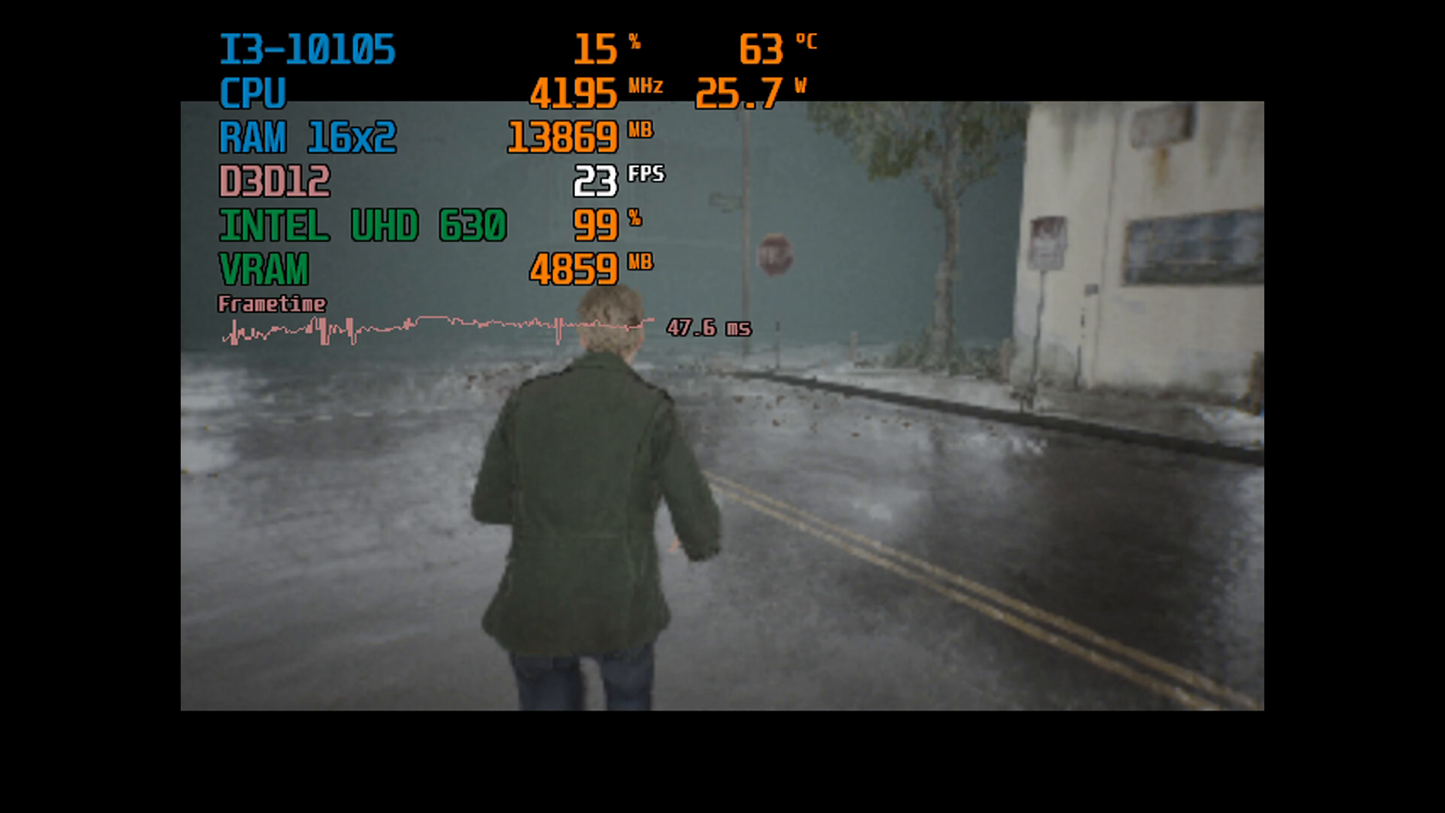
Step: Pause the game and show the Display & Graphics settings, scrolled to the graphics options
key("Escape")
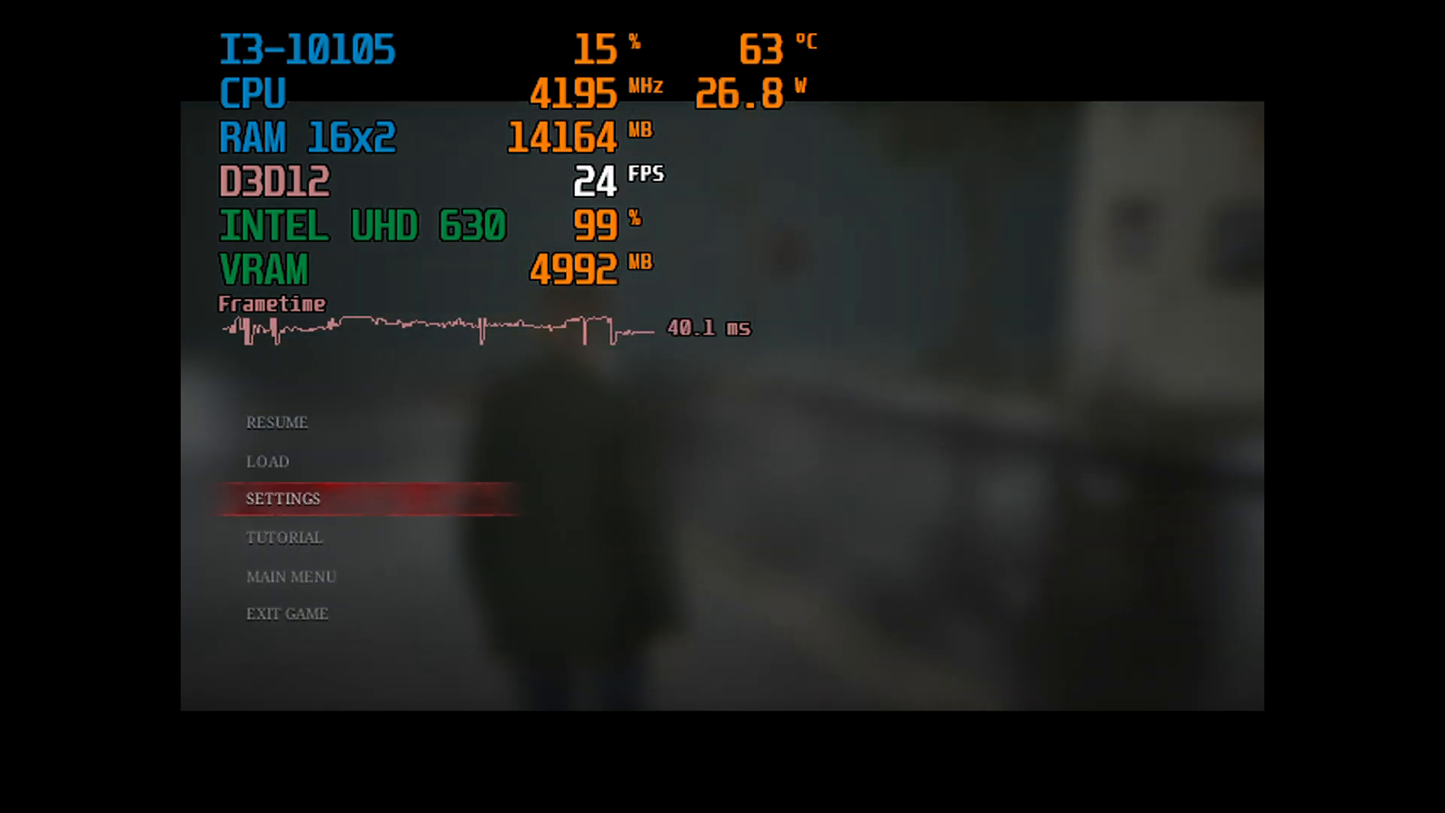
left_click(283, 498)
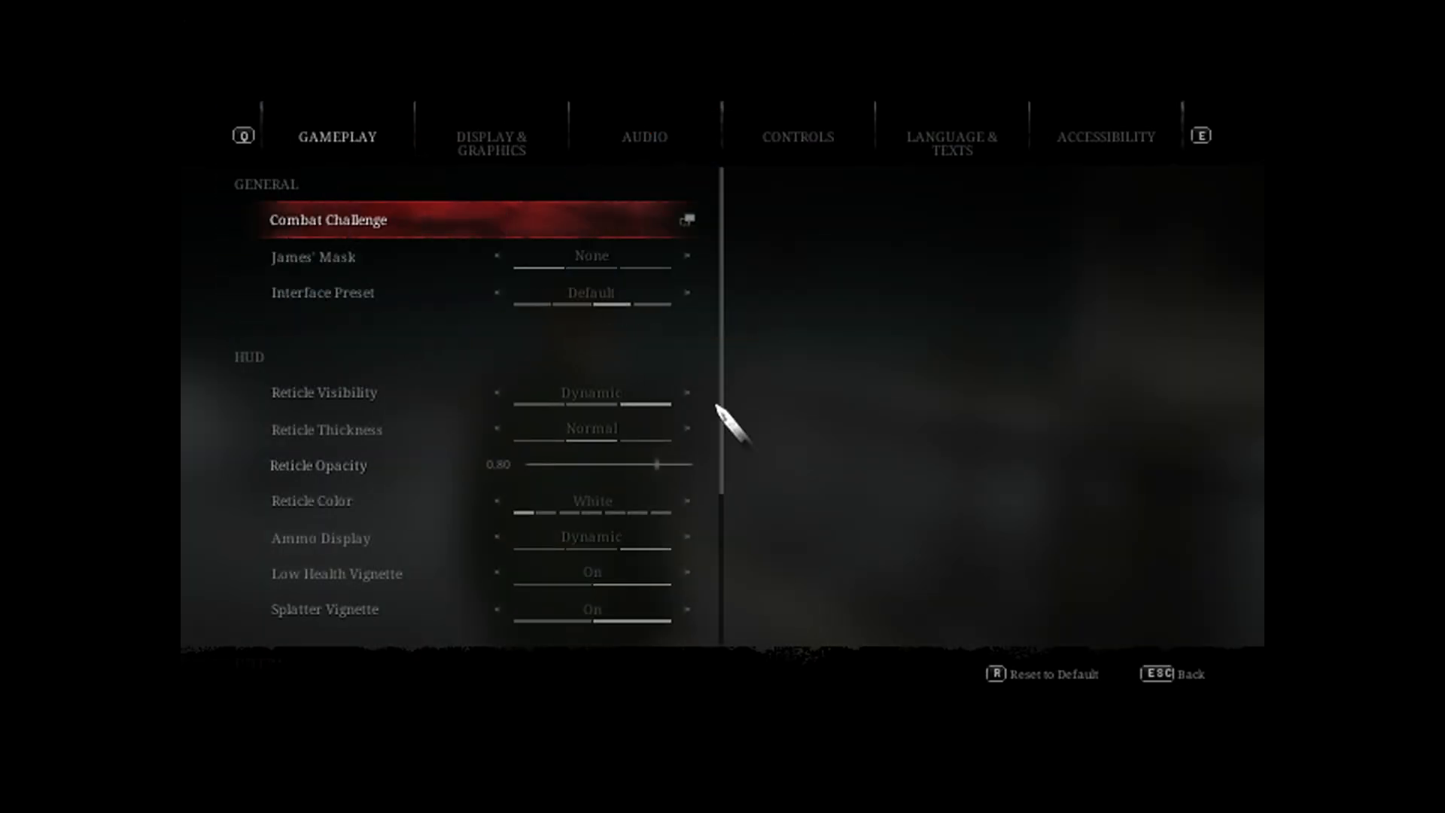
left_click(491, 136)
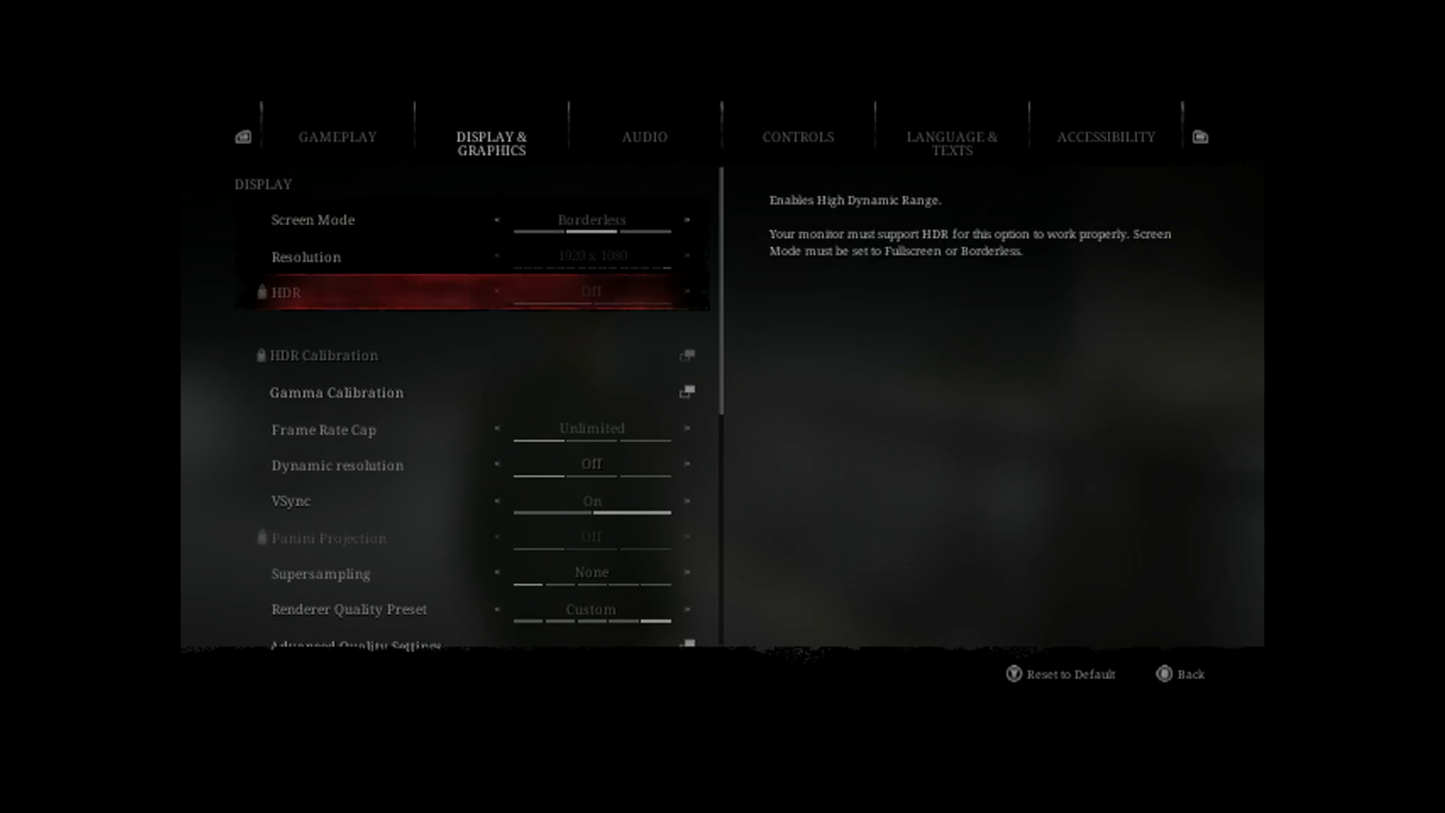
scroll("down", 3)
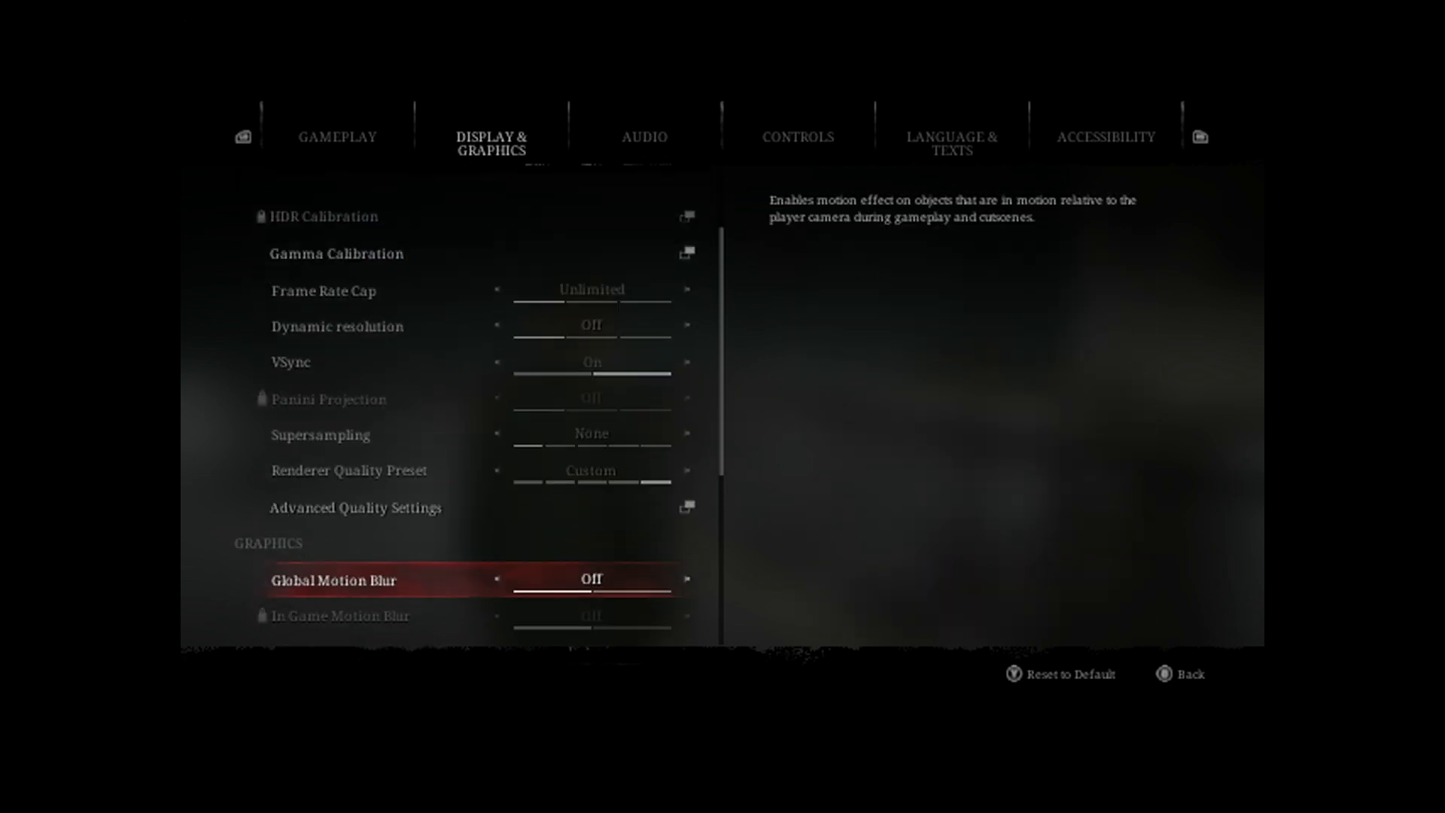